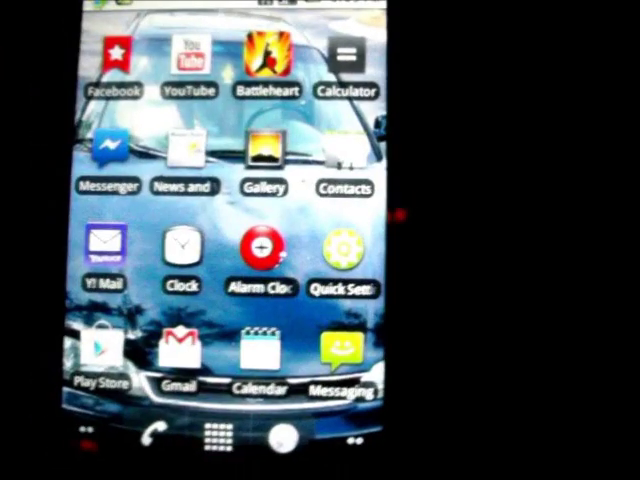
Launch the Gallery app and open the Camera album to show its photo stacks
click(260, 160)
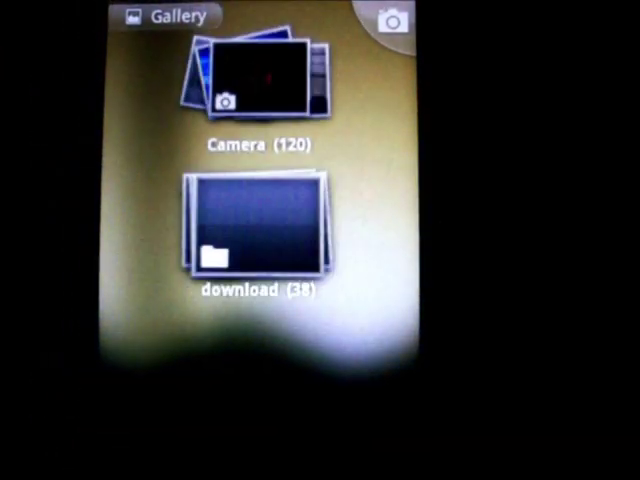
click(257, 85)
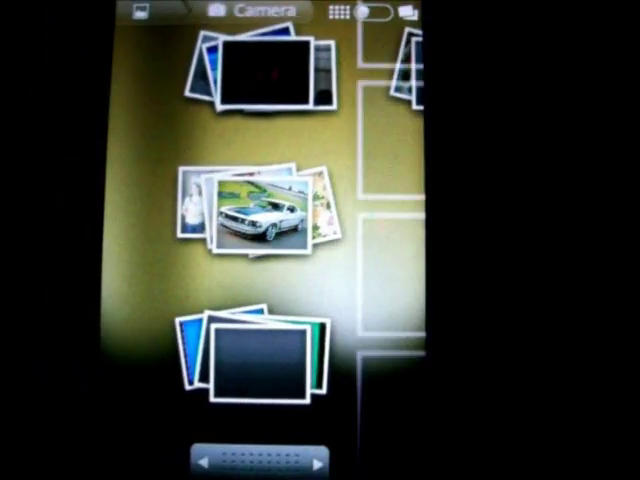